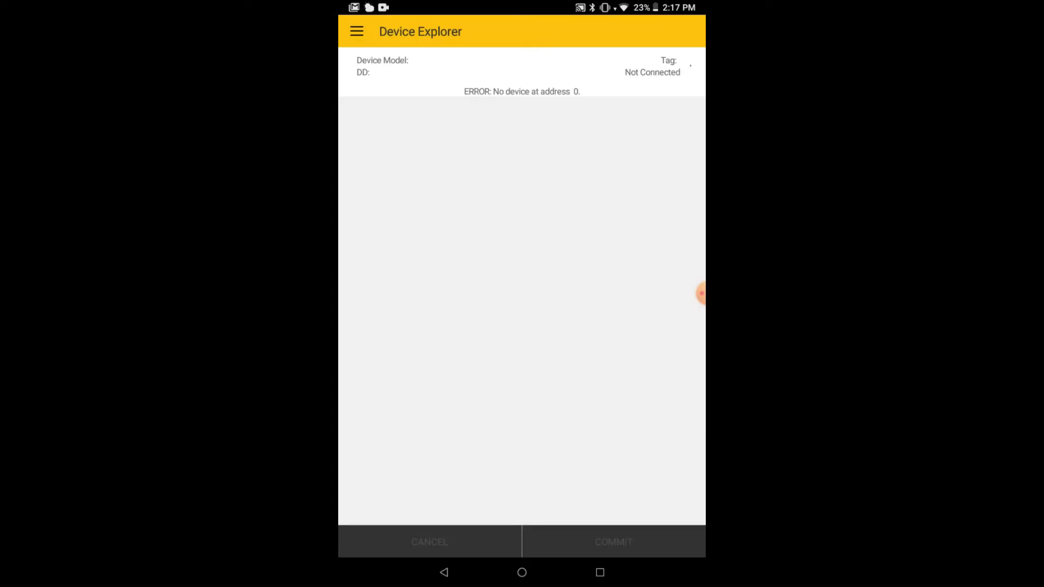
# Browse the DD Library contents to the Endress+Hauser, 000011 device list showing Promass revisions.
pyautogui.click(357, 32)
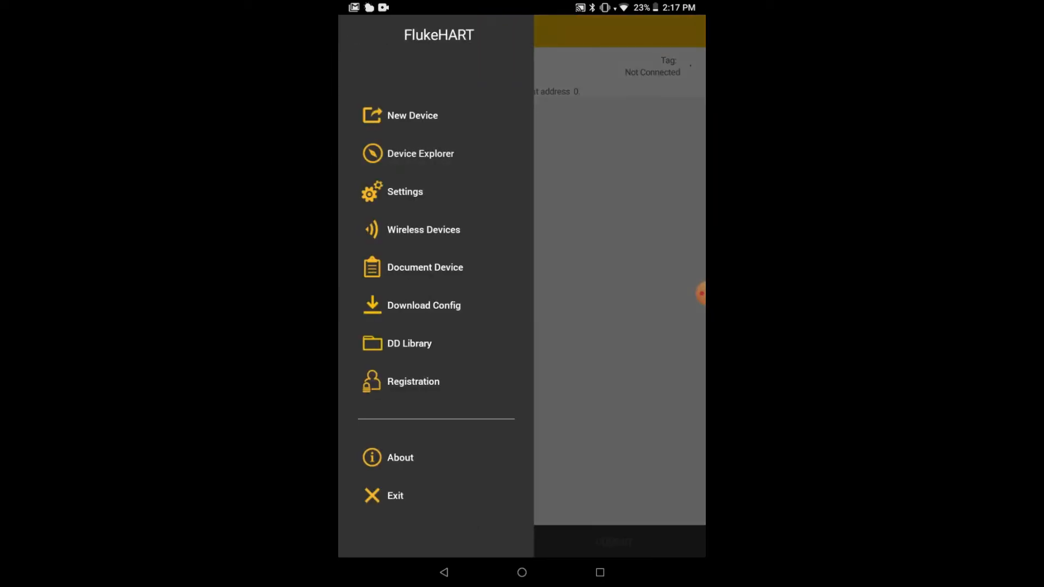
pyautogui.click(409, 344)
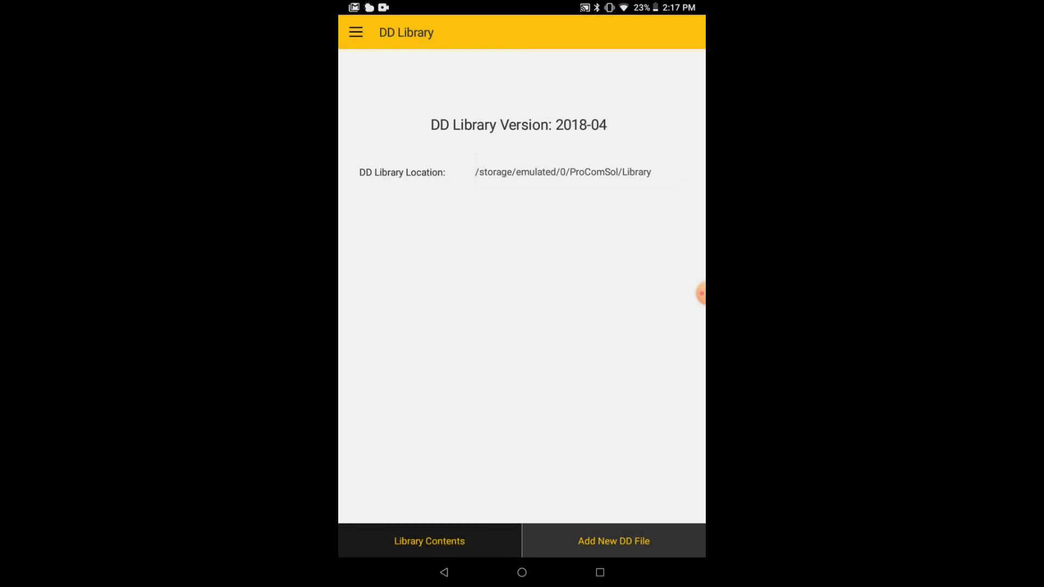
pyautogui.click(430, 540)
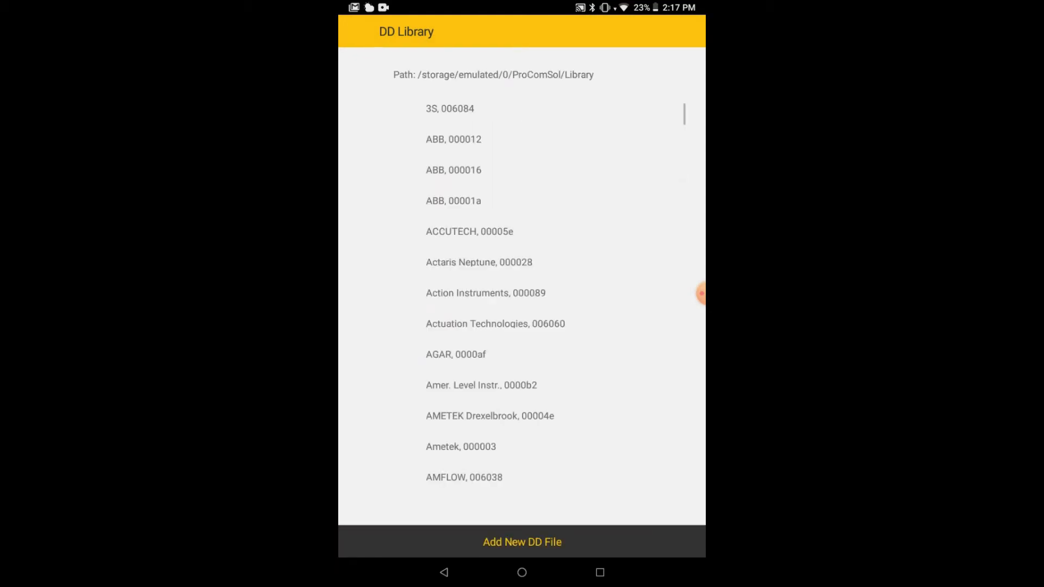
pyautogui.scroll(-3)
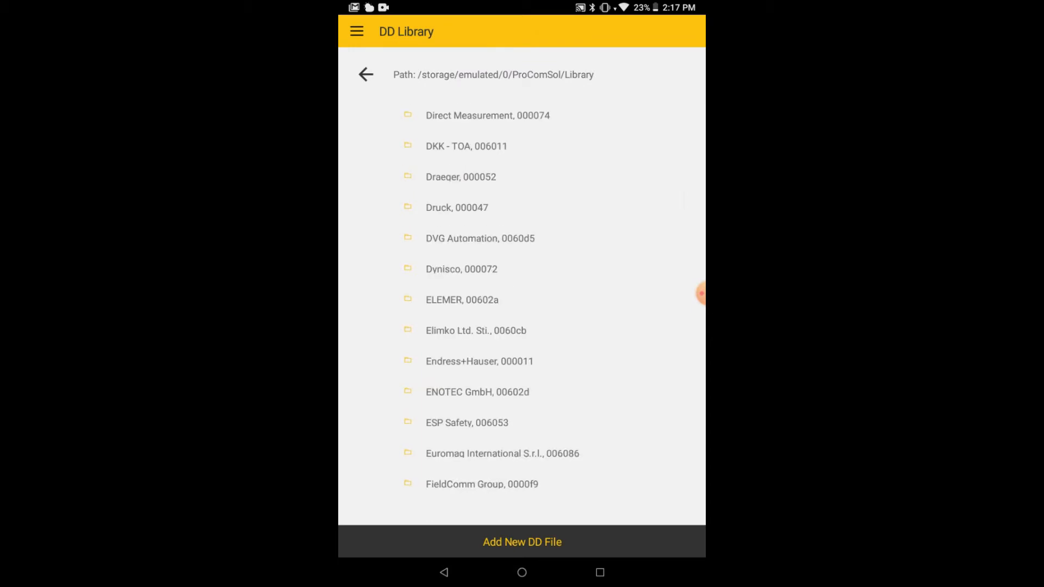
pyautogui.click(479, 360)
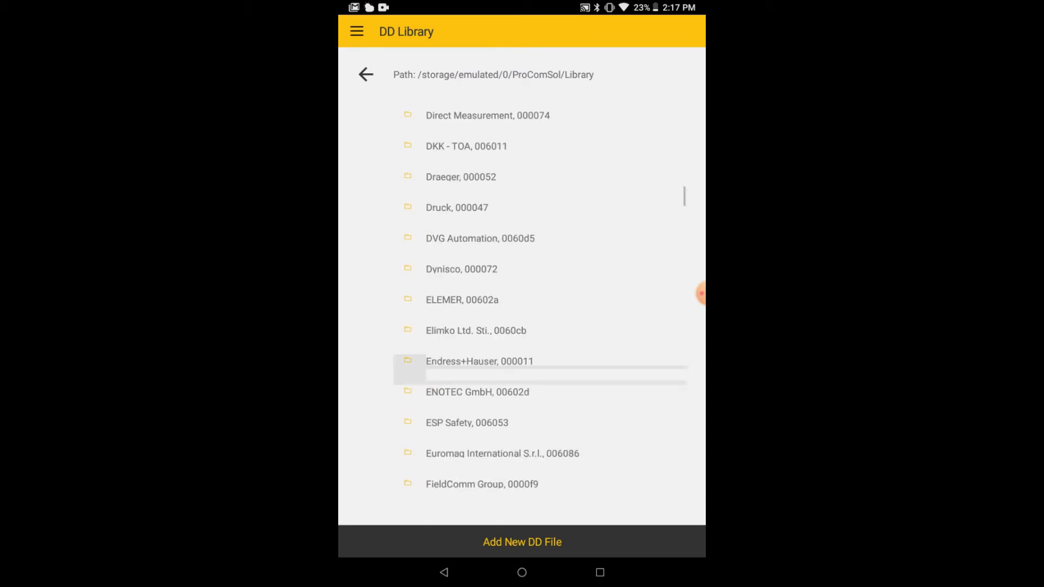
pyautogui.click(479, 361)
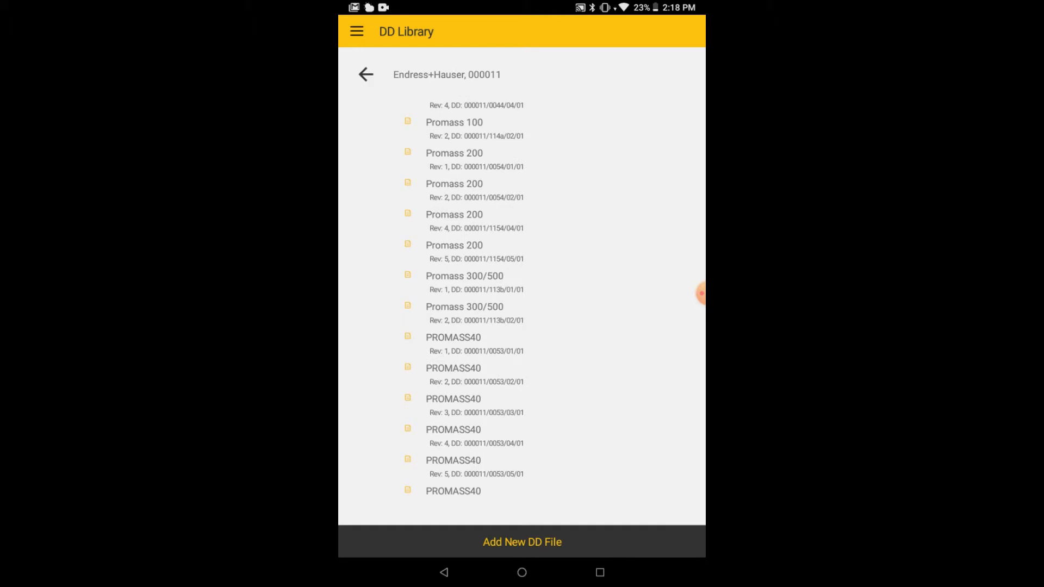
pyautogui.click(477, 313)
pyautogui.write('fieldcommgroup.org/regi')
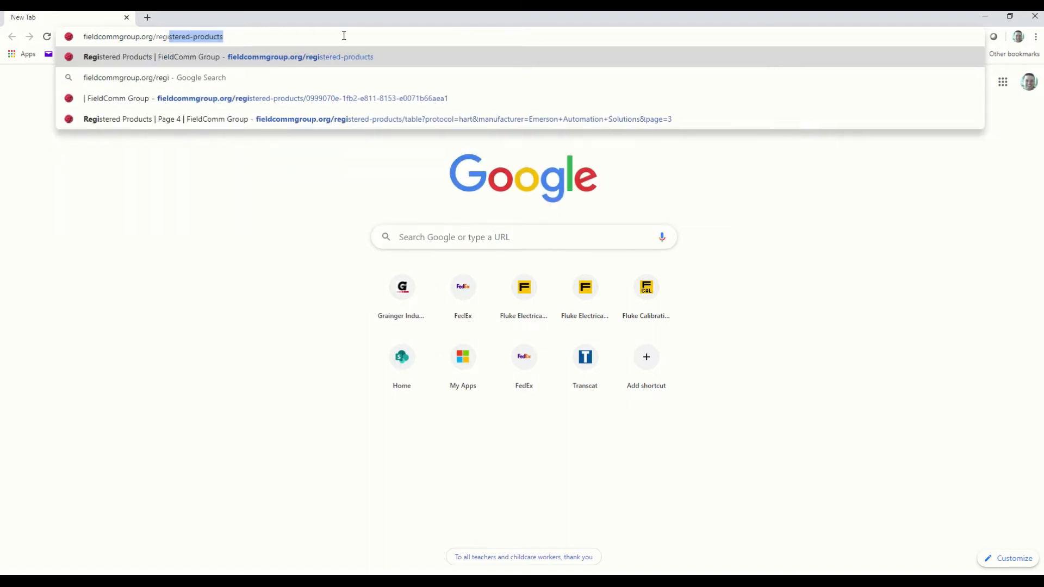
# Search registered products for 'promass 300' filtered to HART, leaving manufacturer unselected.
pyautogui.press('Enter')
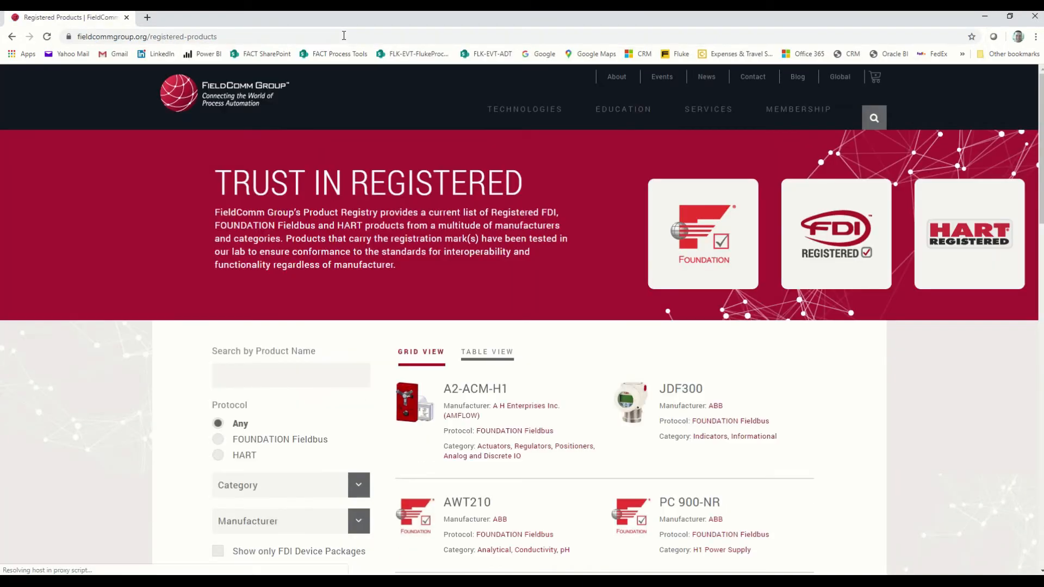
pyautogui.scroll(-3)
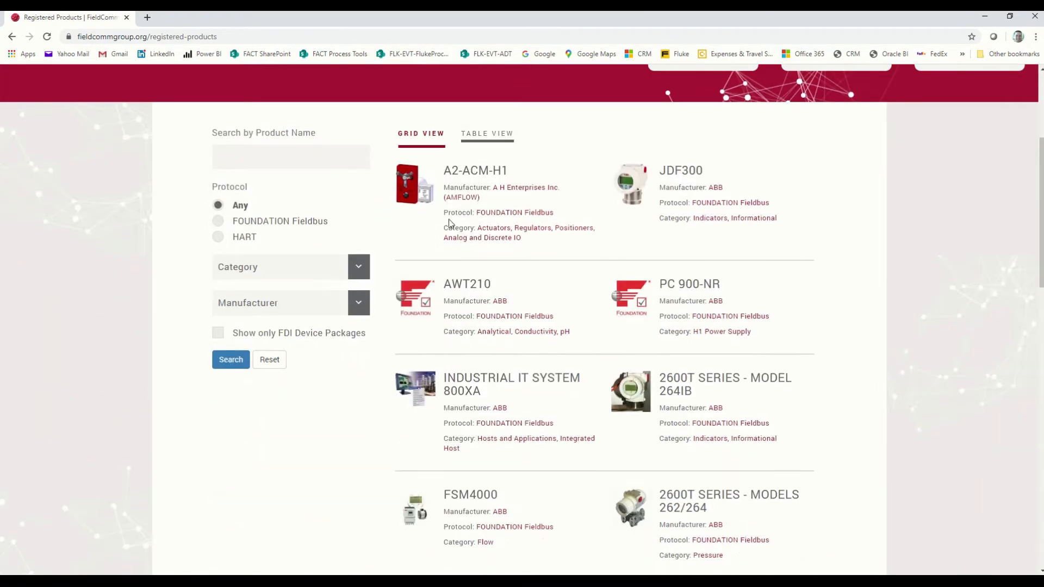
pyautogui.write('promass 300')
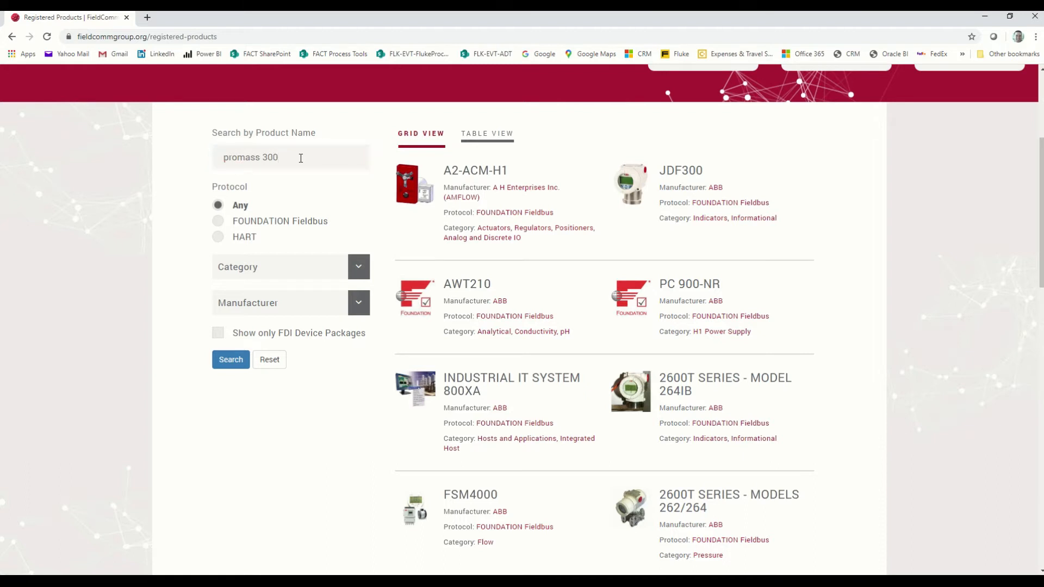
pyautogui.click(218, 237)
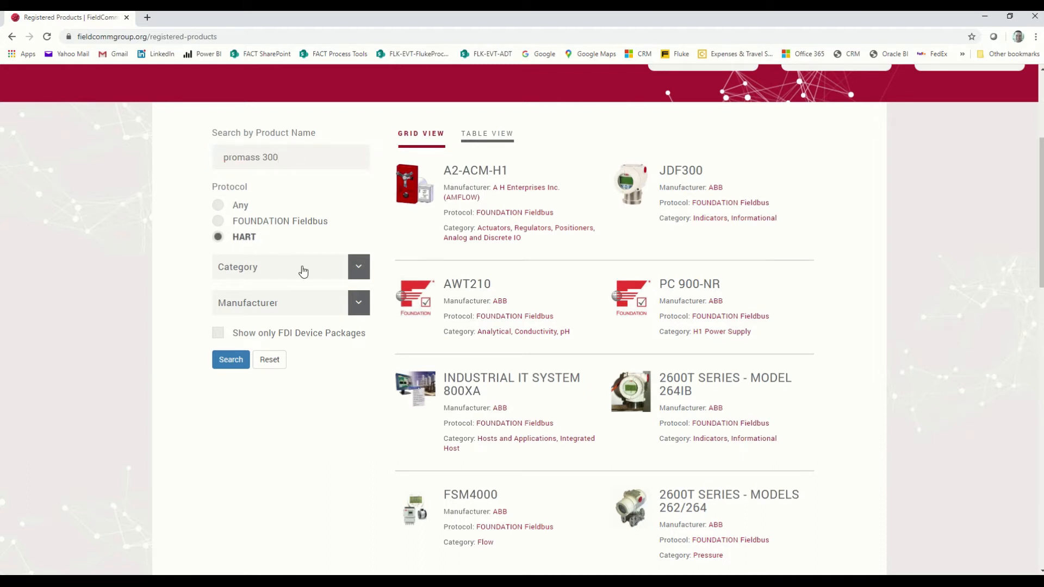
pyautogui.click(358, 267)
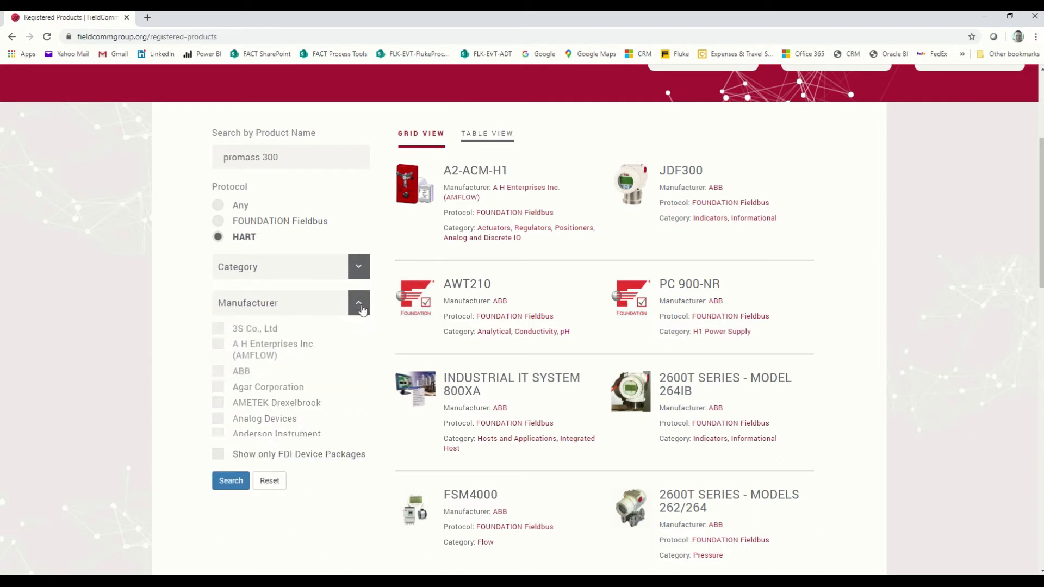
pyautogui.click(357, 303)
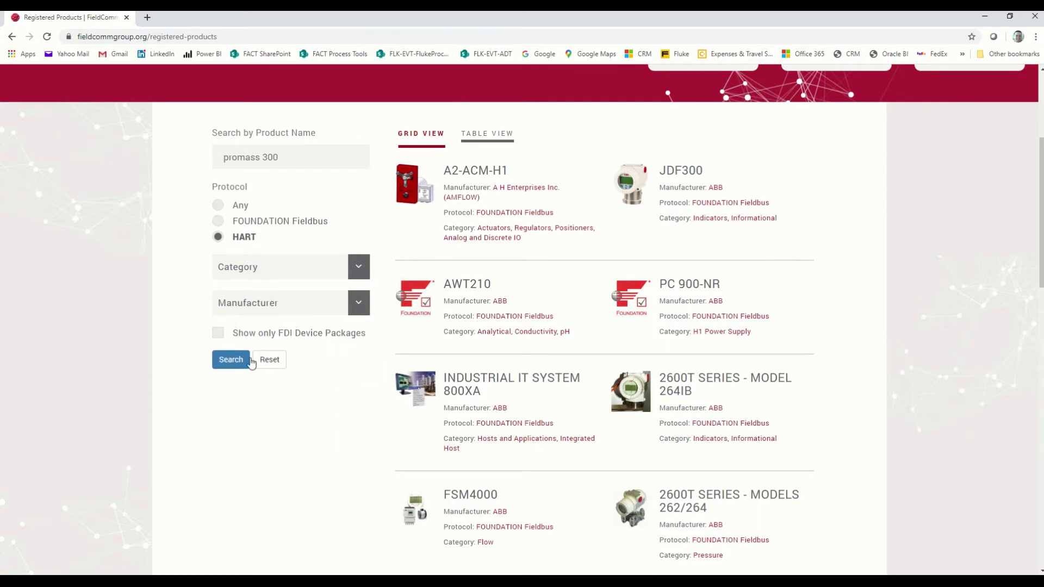
pyautogui.click(230, 360)
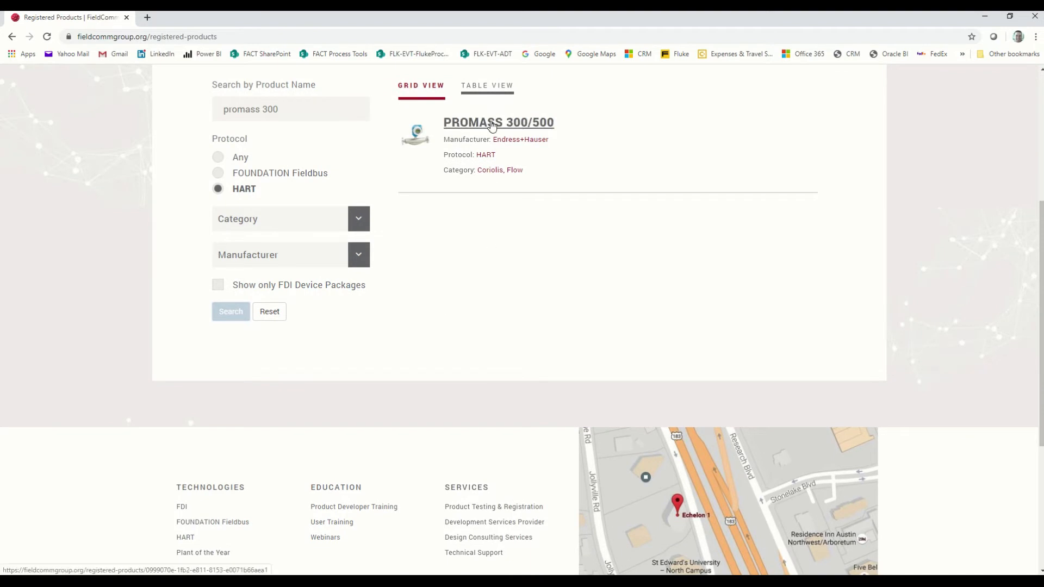
# Download the Version 6 EDD package for the PROMASS 300/500 as a zip to Downloads.
pyautogui.click(497, 123)
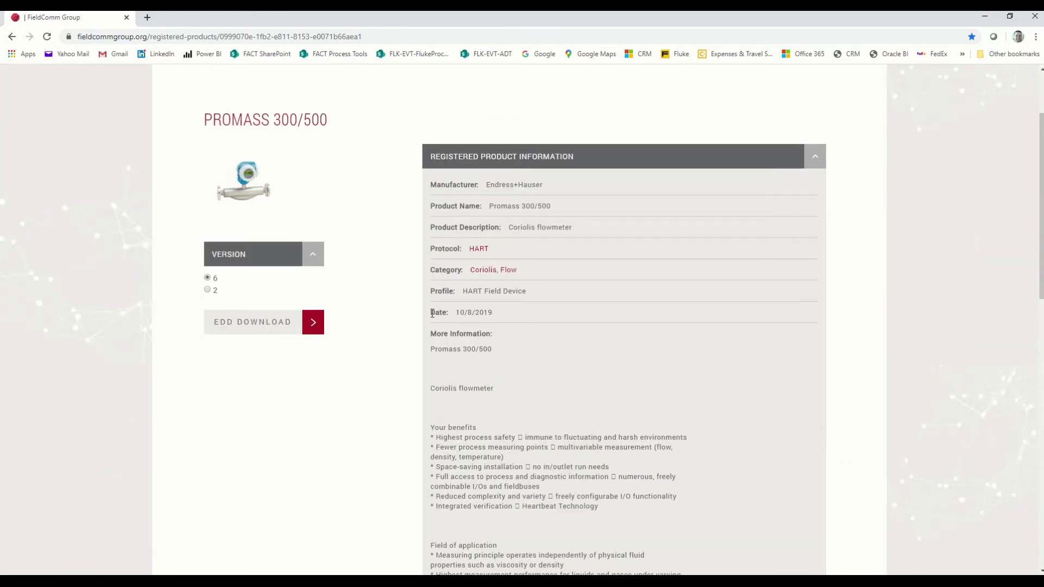
pyautogui.moveTo(251, 310)
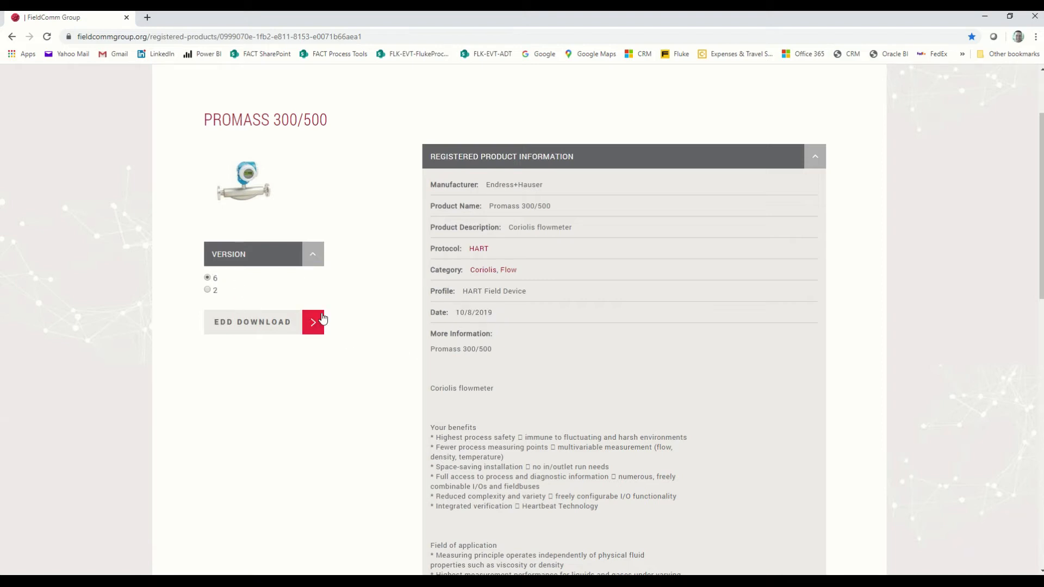
pyautogui.click(314, 322)
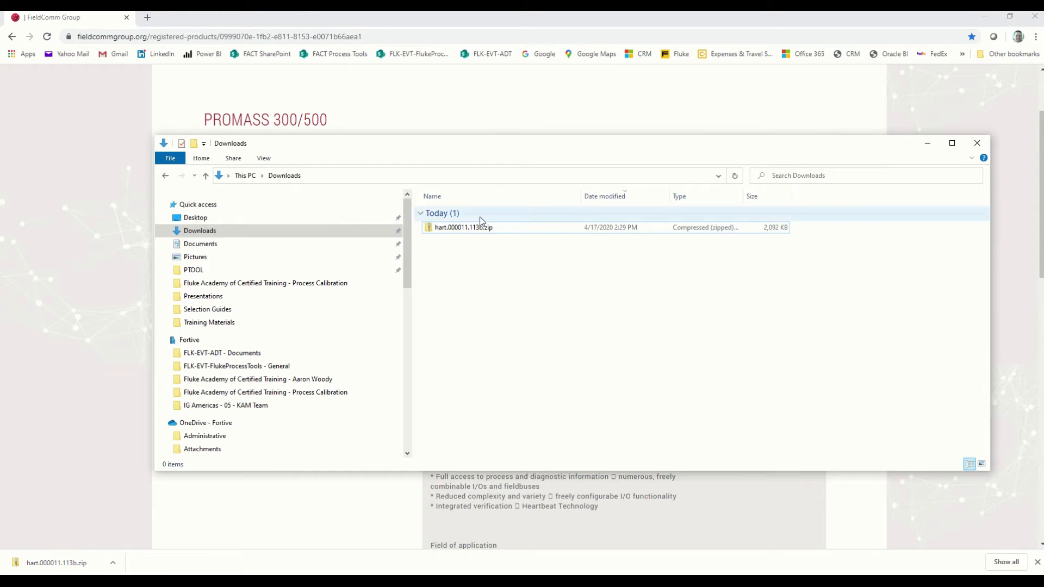
# Extract hart.000011.113b.zip into a hart.000011.113b folder in Downloads.
pyautogui.rightClick(462, 227)
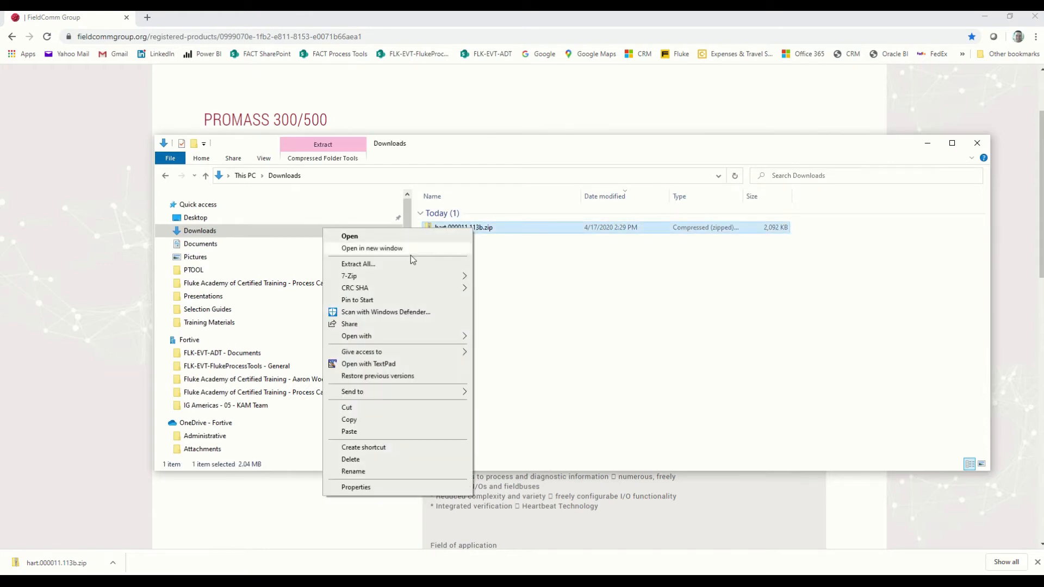
pyautogui.click(358, 263)
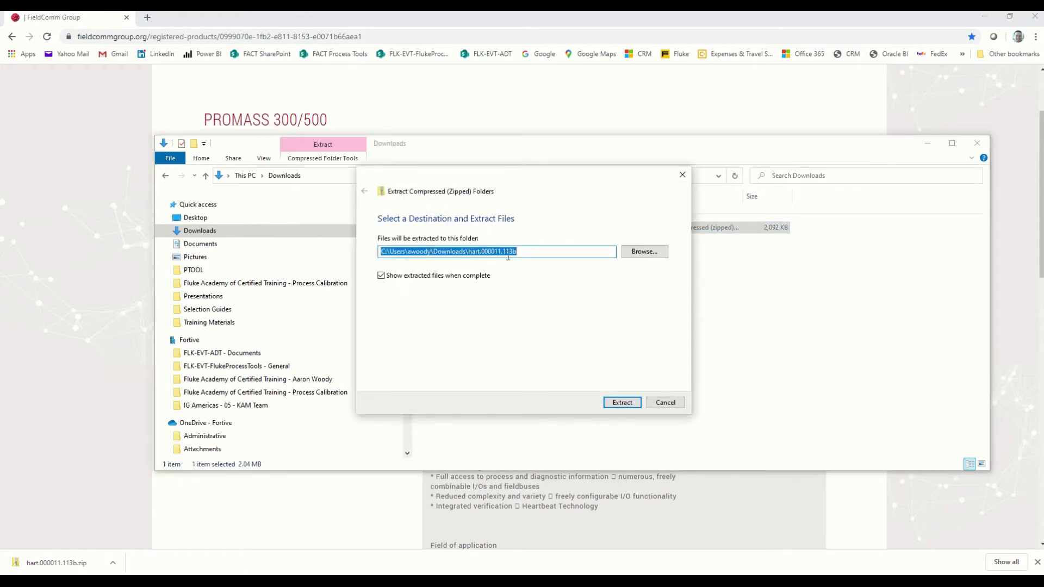
pyautogui.click(621, 402)
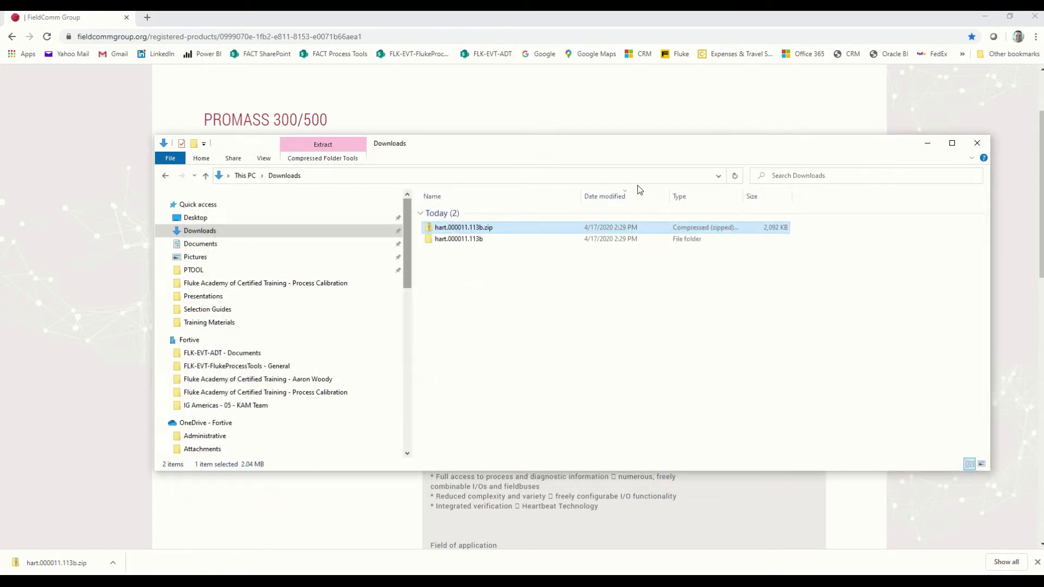
pyautogui.rightClick(458, 239)
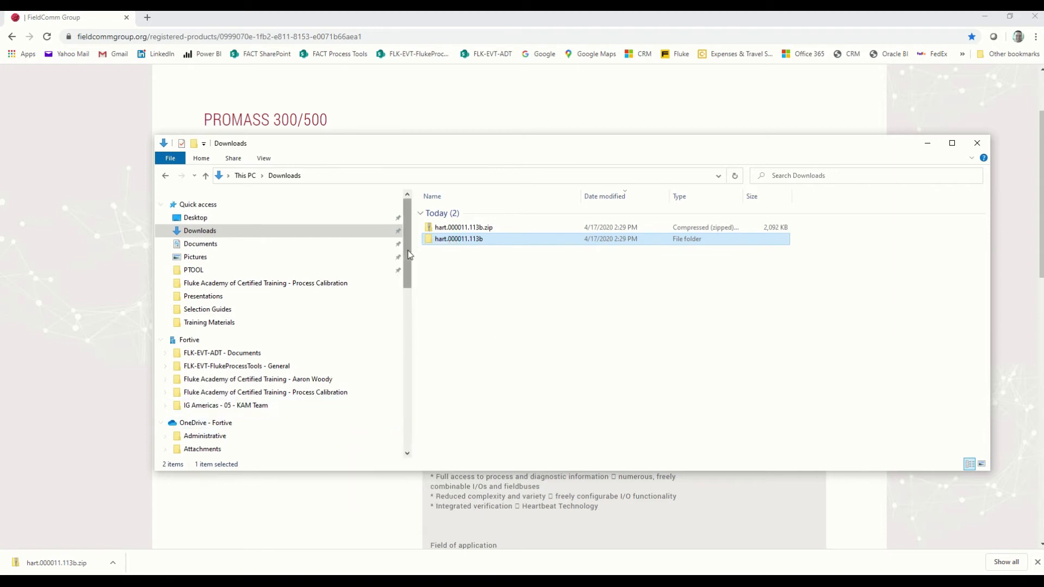
# Navigate to the Lenovo TB-8504F tablet's Internal shared storage Download folder.
pyautogui.scroll(-3)
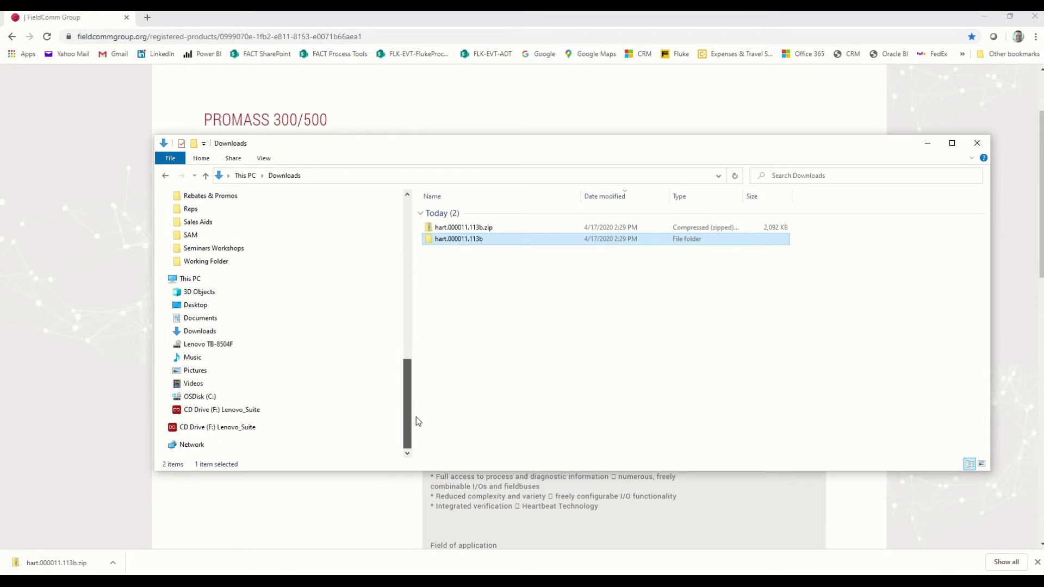
pyautogui.click(208, 344)
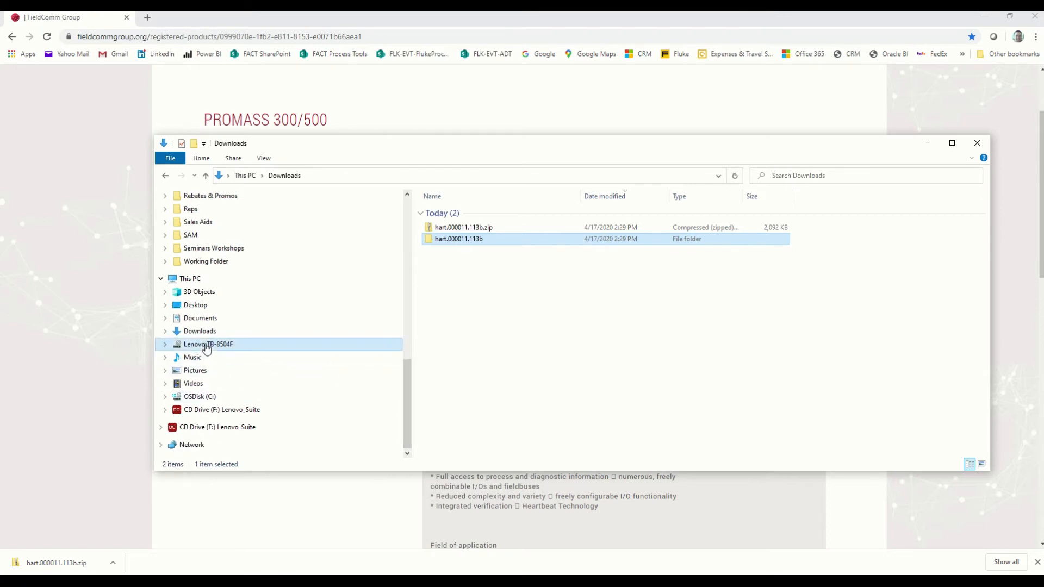
pyautogui.doubleClick(208, 345)
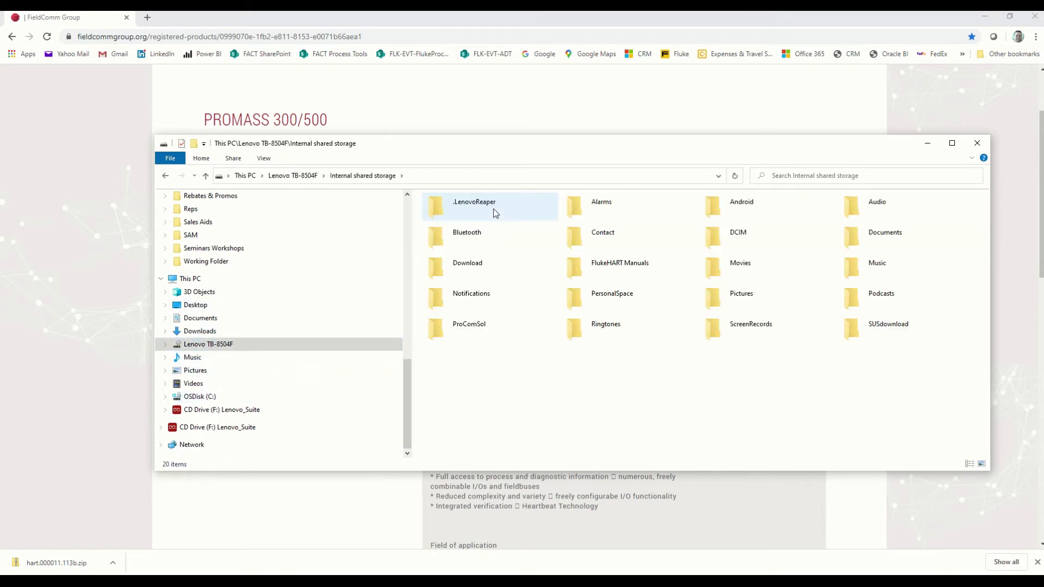
pyautogui.doubleClick(466, 263)
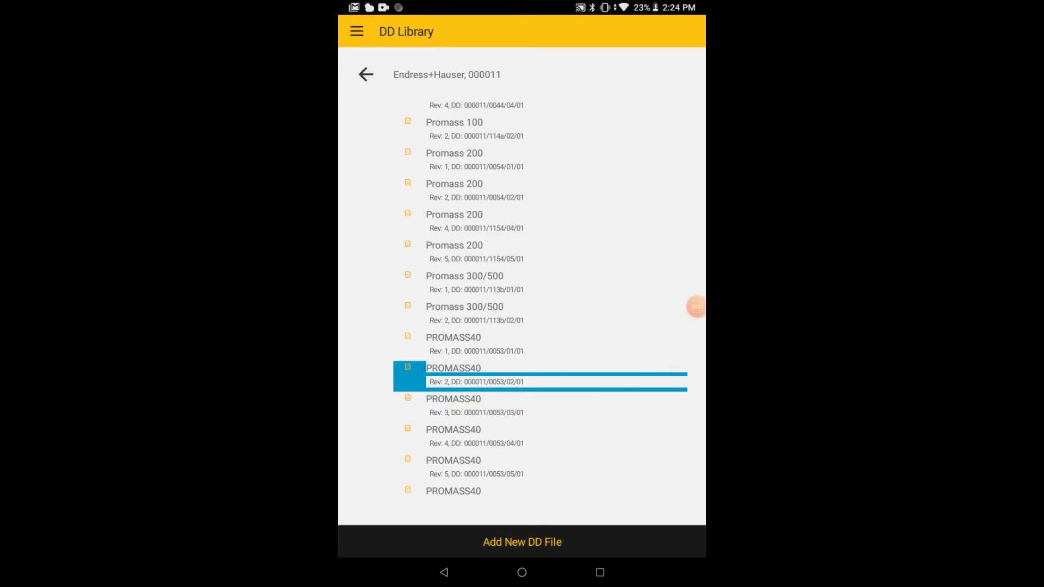
# Add 0601.fm8 from hart.000011.113b > 000011 > 113b to the DD Library and confirm success.
pyautogui.click(521, 541)
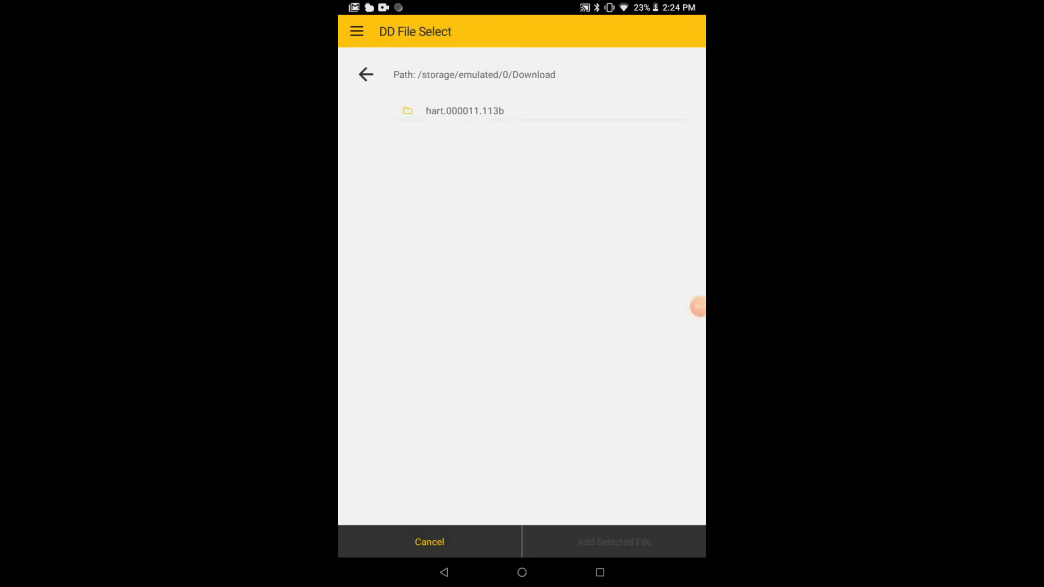
pyautogui.click(464, 111)
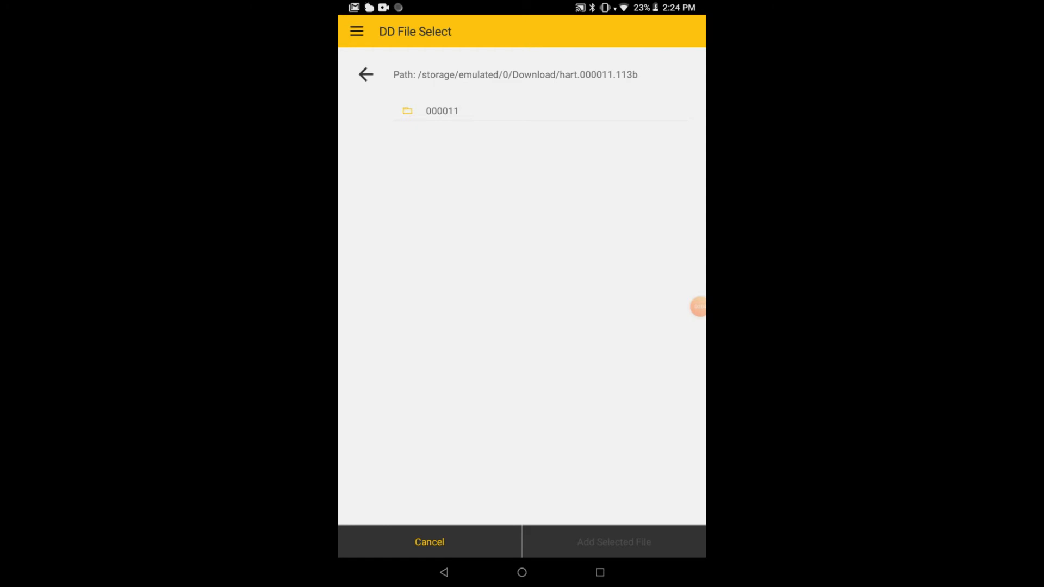
pyautogui.click(442, 111)
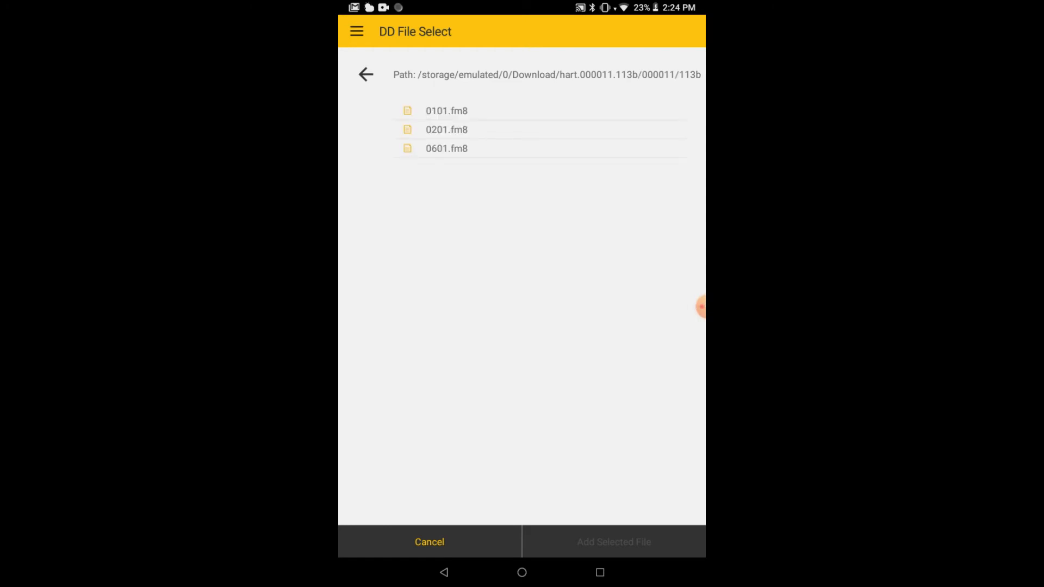
pyautogui.click(446, 147)
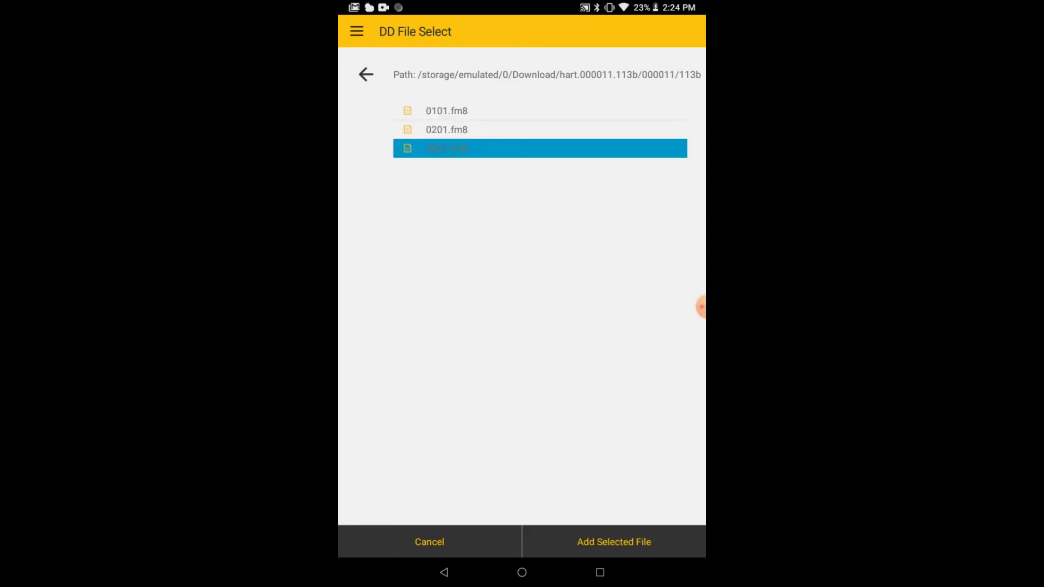
pyautogui.click(613, 541)
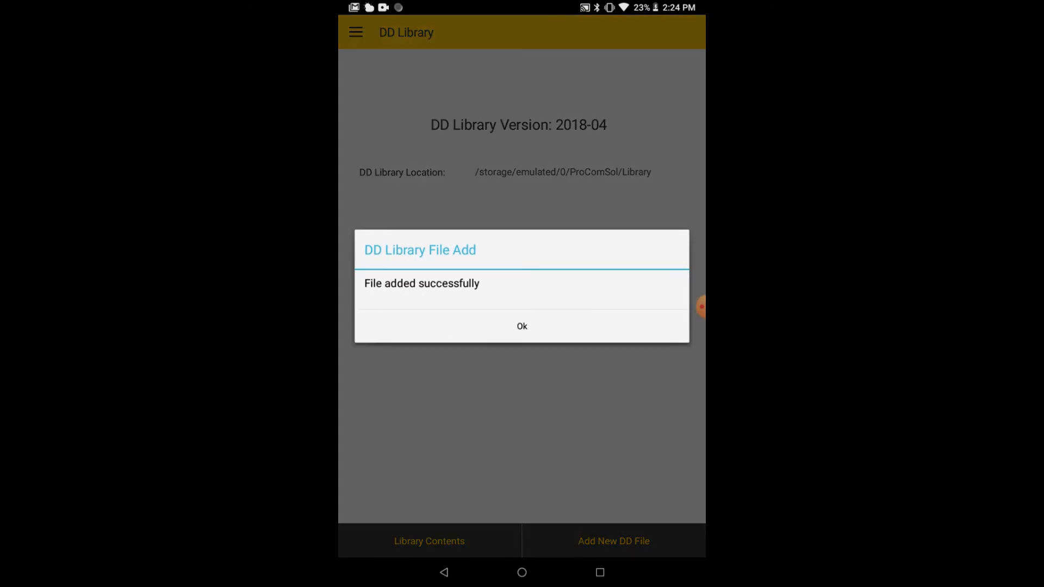
pyautogui.click(521, 326)
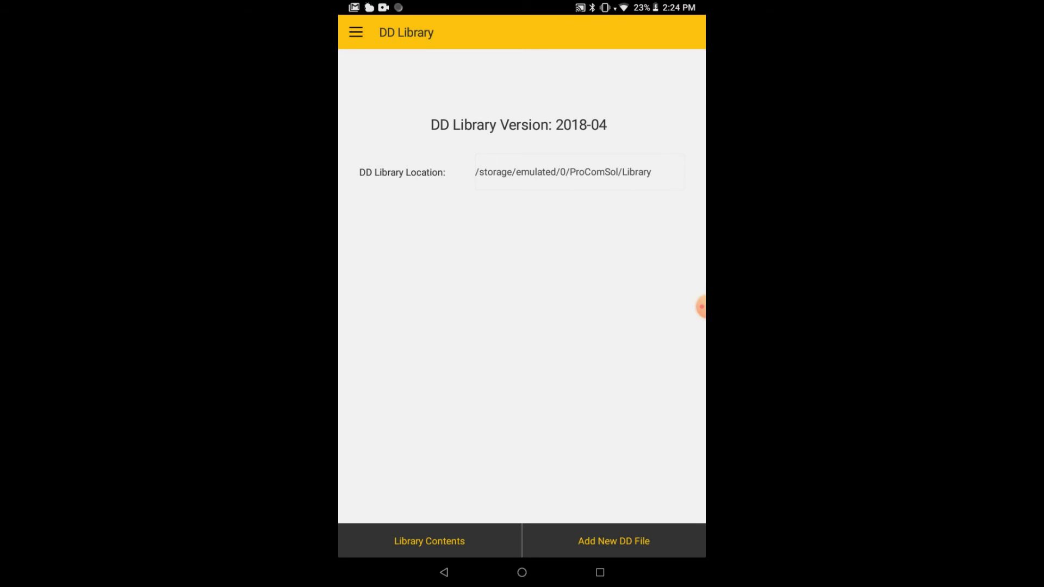
# Exit FlukeHART via the side menu and relaunch it from the home screen.
pyautogui.click(355, 31)
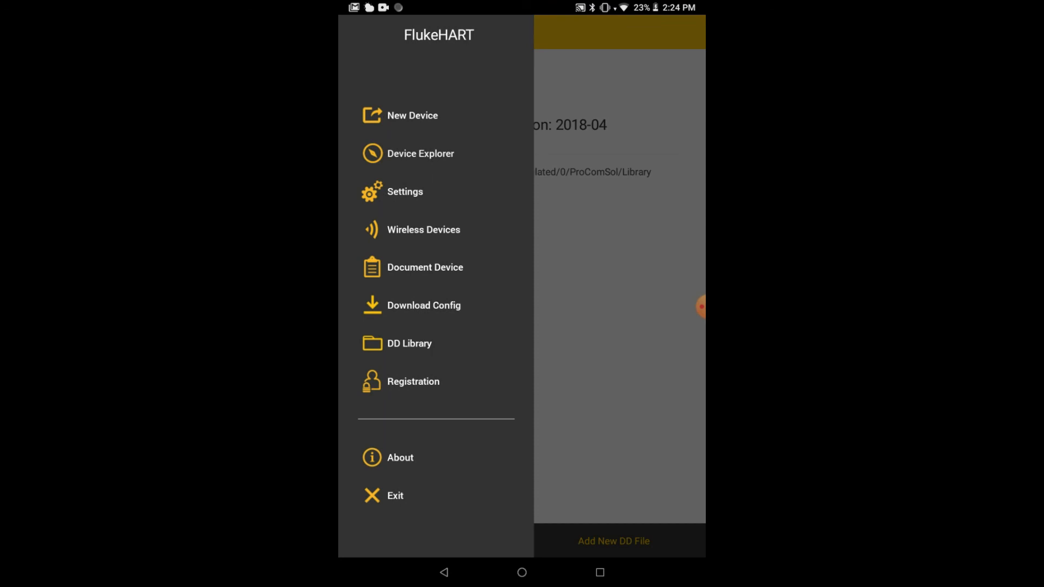
pyautogui.click(394, 496)
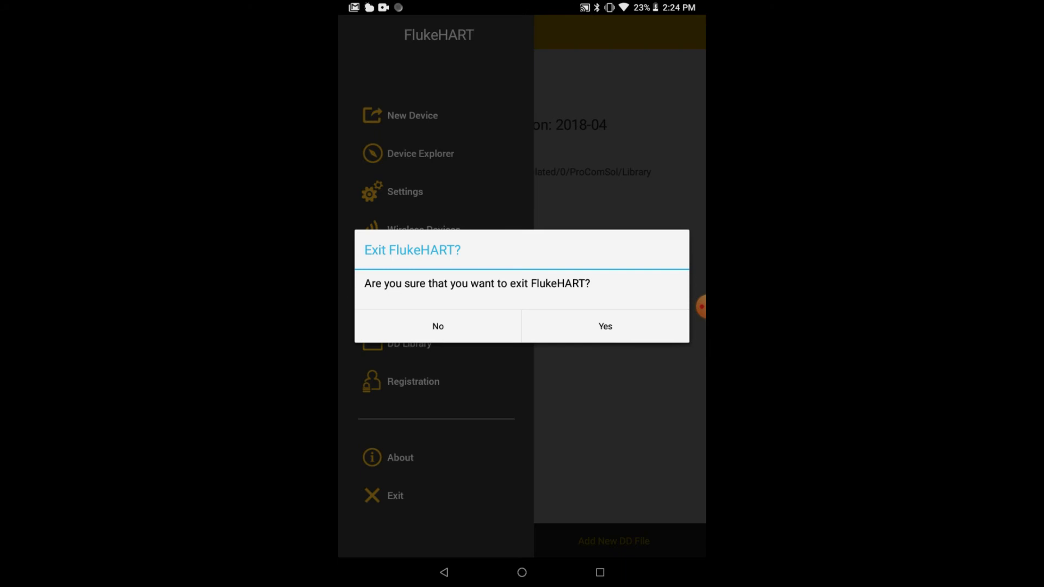
pyautogui.click(603, 326)
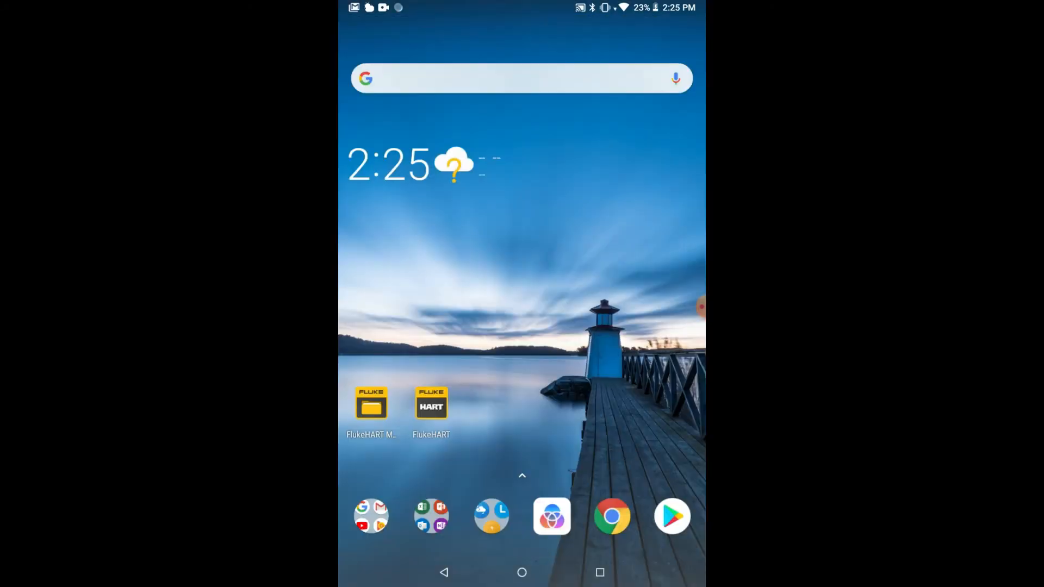
pyautogui.click(431, 402)
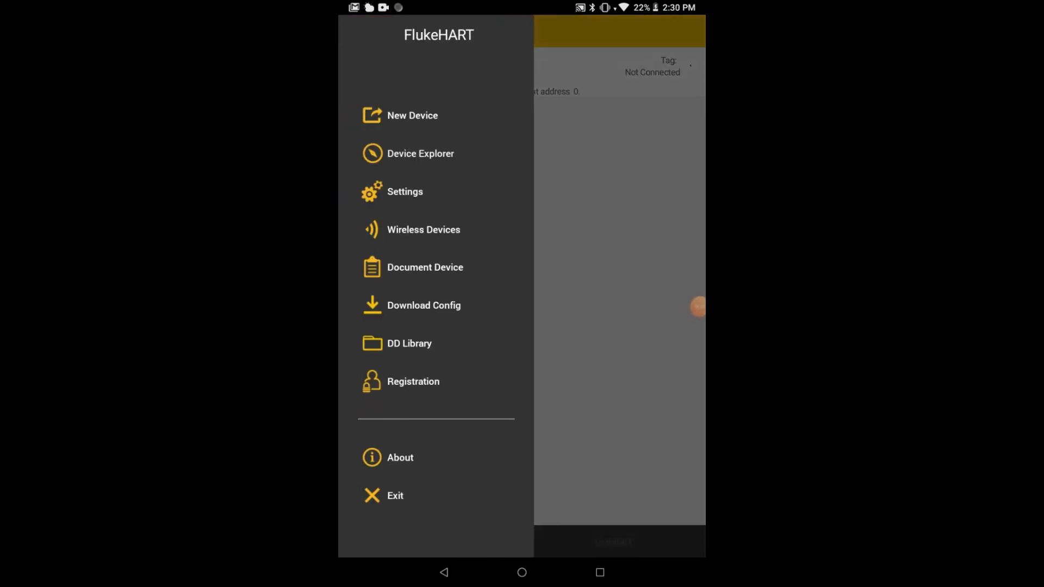
# Return to the DD Library contents and open the Endress+Hauser, 000011 driver list.
pyautogui.click(410, 344)
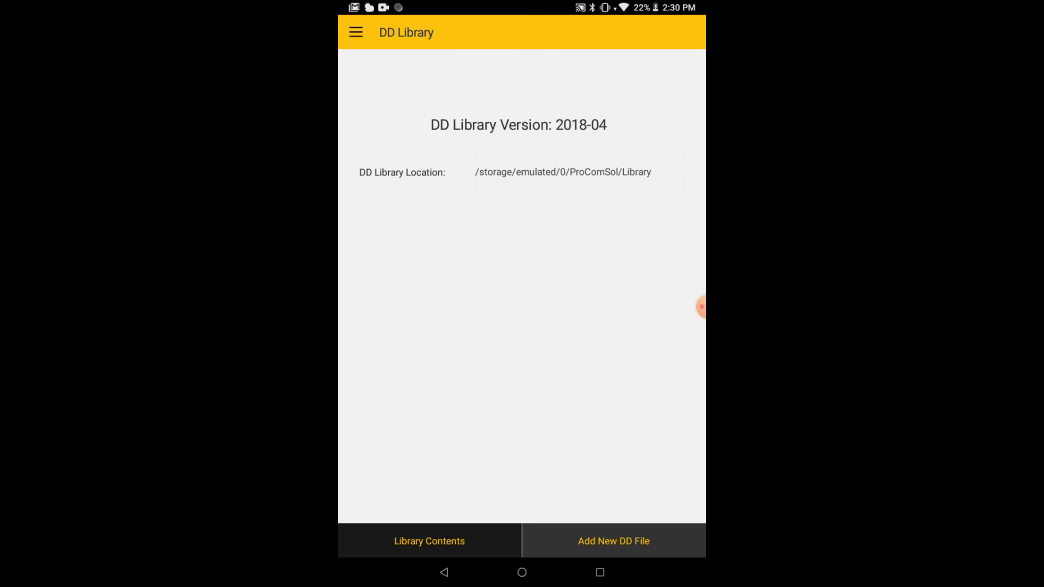
pyautogui.click(429, 540)
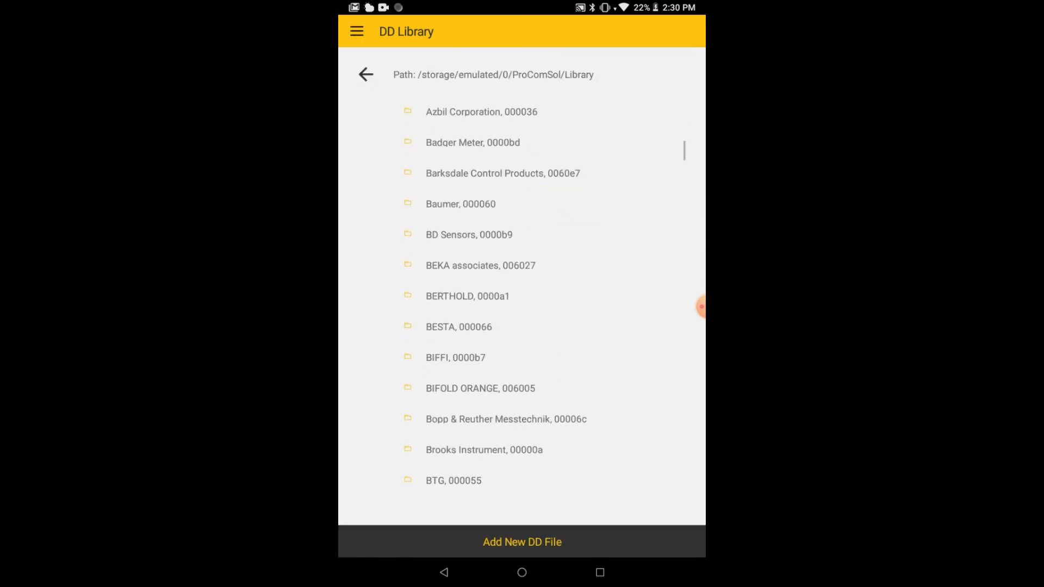
pyautogui.scroll(-3)
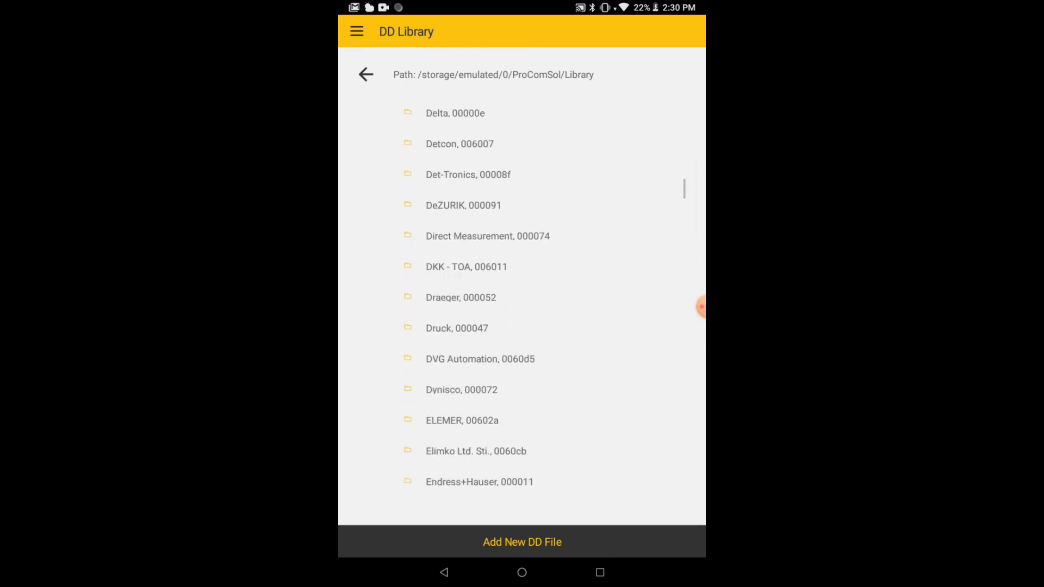
pyautogui.scroll(-3)
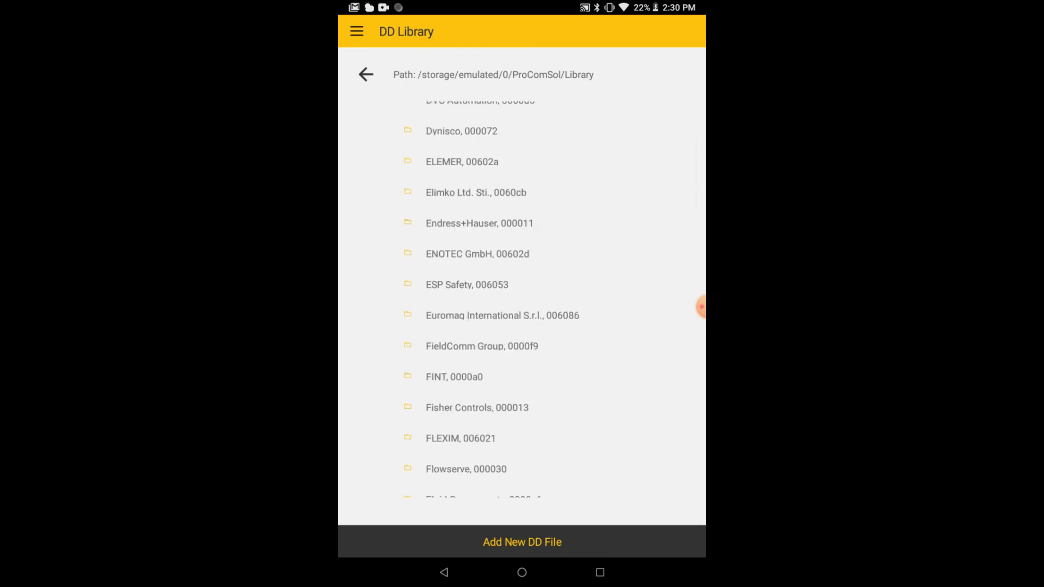
pyautogui.click(479, 223)
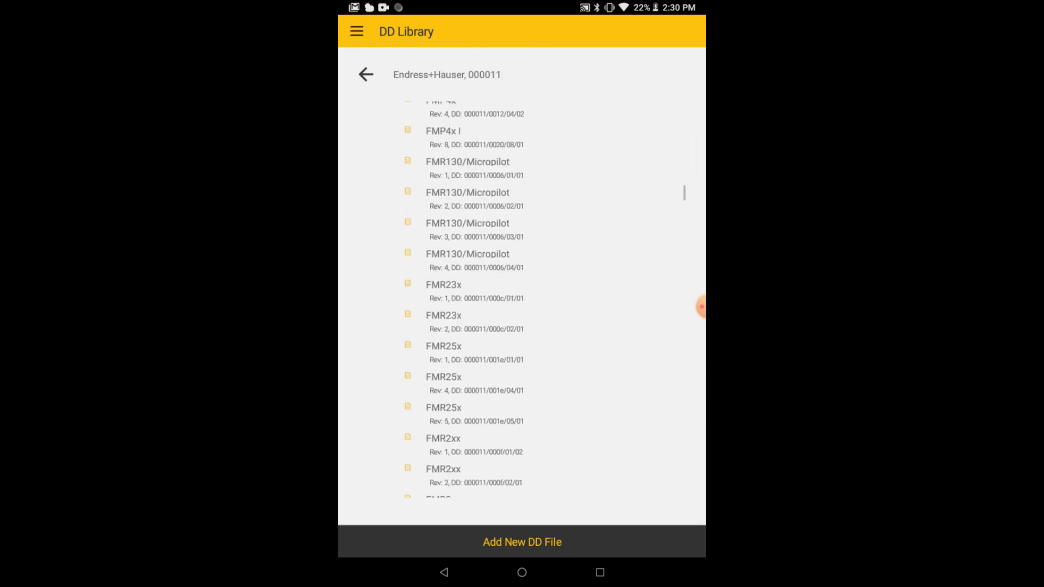
# Scroll to and select the new Promass 300/500 Rev 6 entry.
pyautogui.scroll(-3)
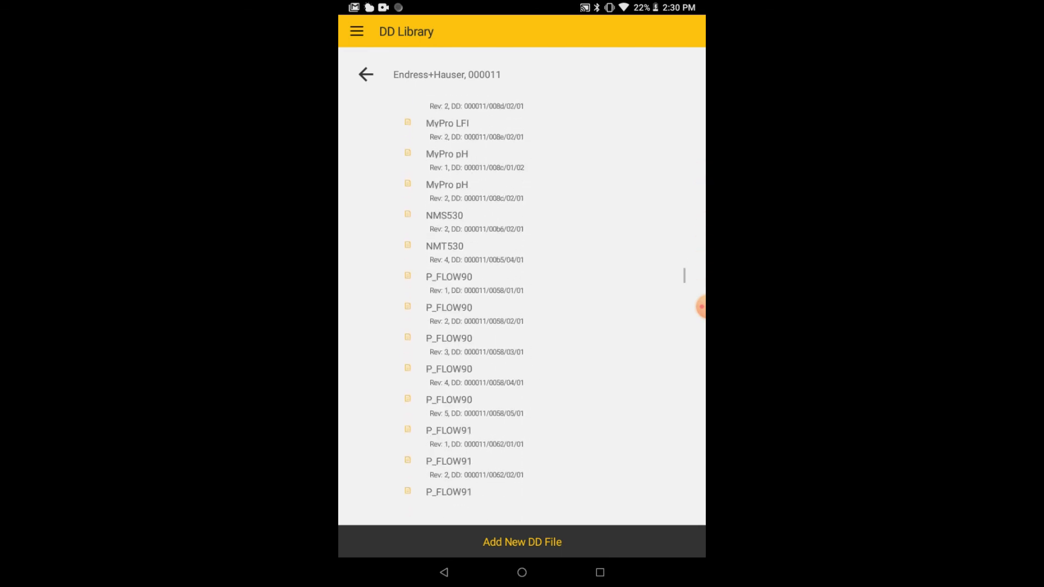
pyautogui.scroll(-3)
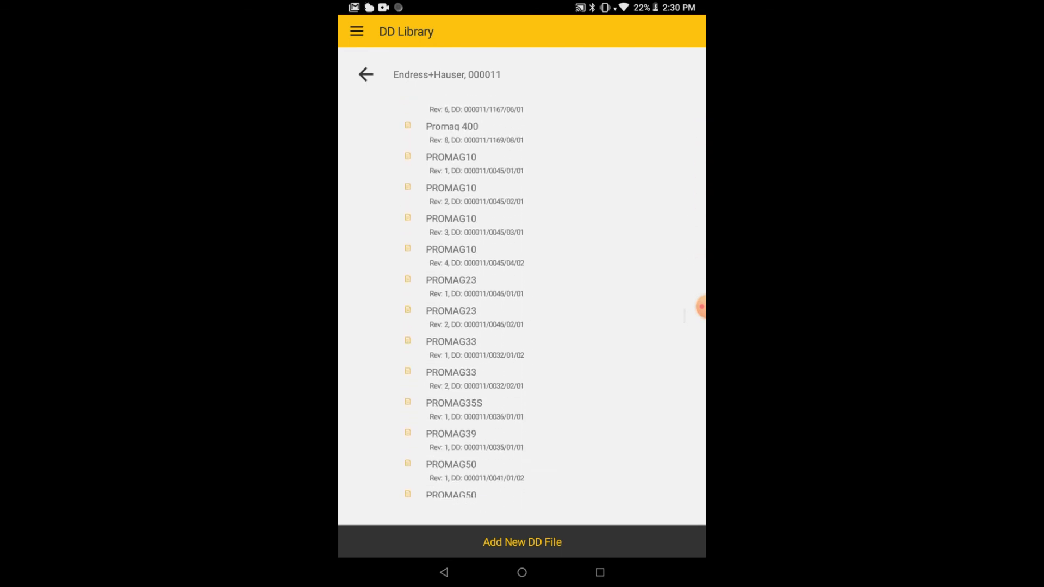
pyautogui.scroll(-3)
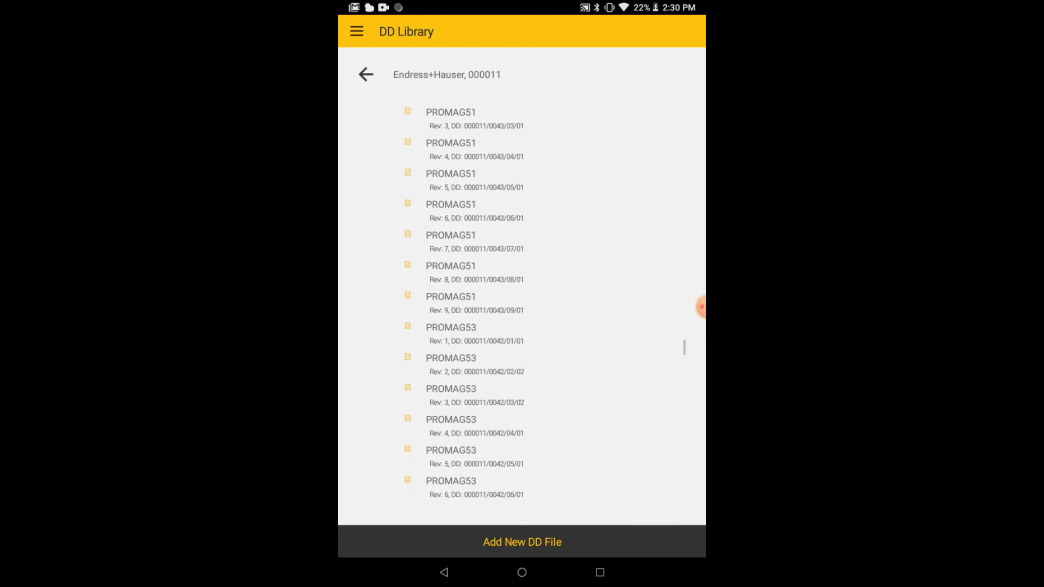
pyautogui.scroll(-3)
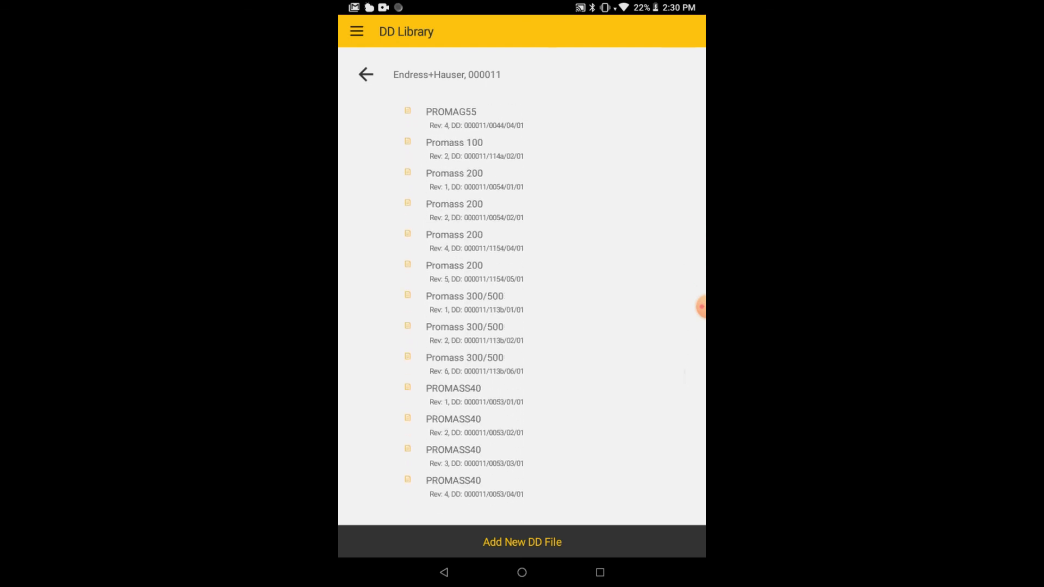
pyautogui.click(477, 358)
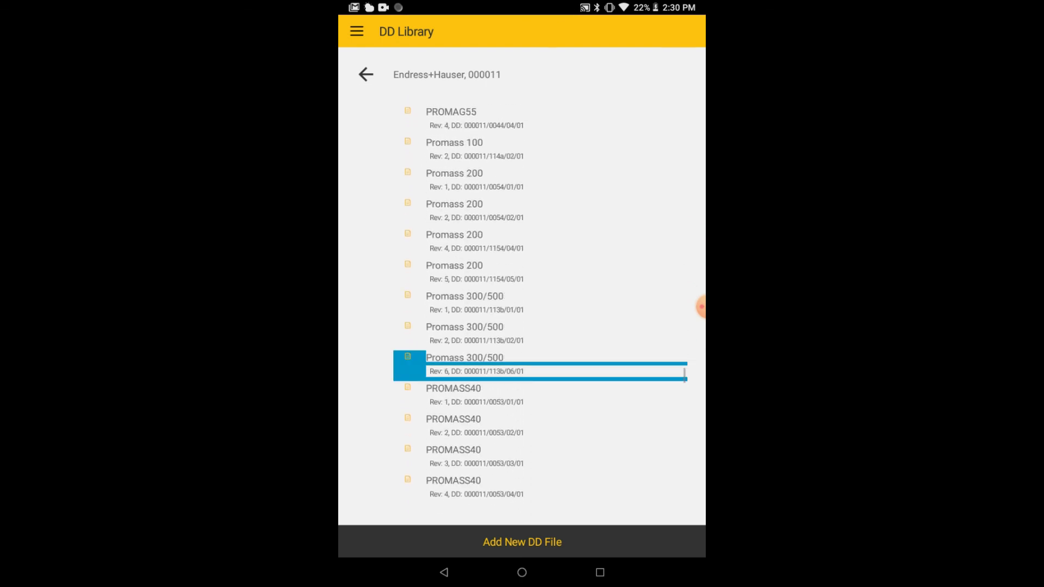